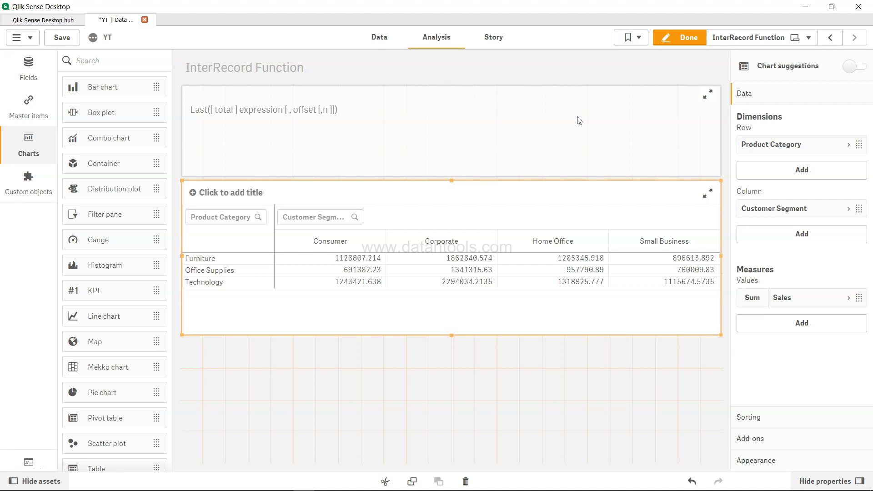
pyautogui.moveTo(229, 138)
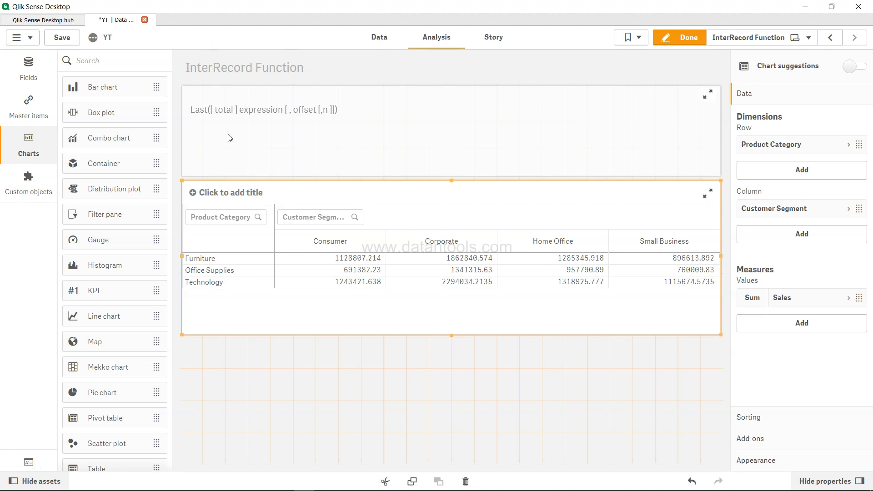
pyautogui.moveTo(213, 117)
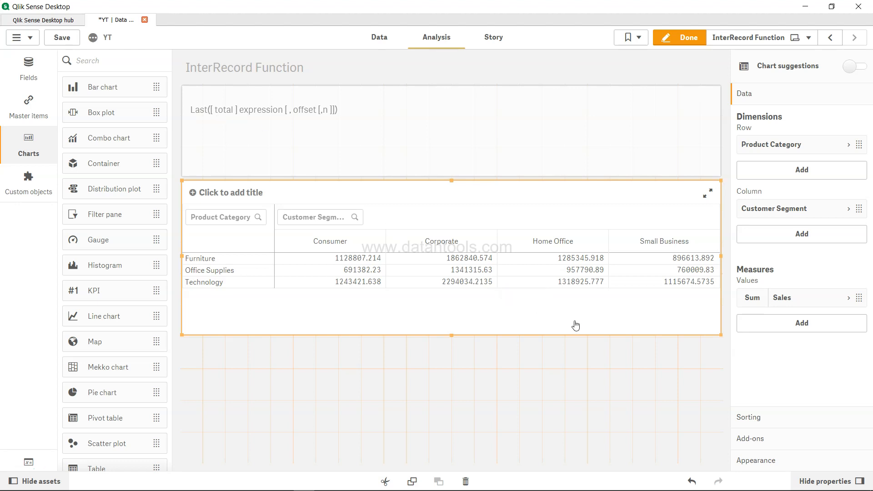
pyautogui.moveTo(667, 308)
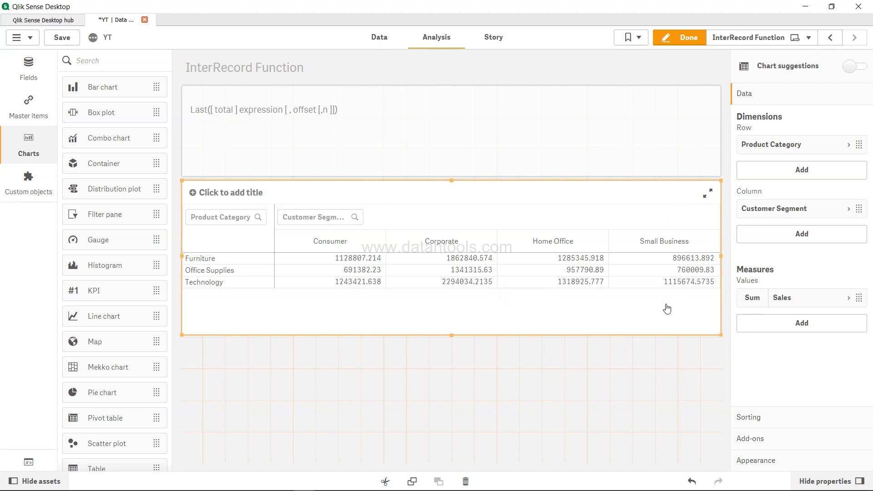
pyautogui.moveTo(309, 121)
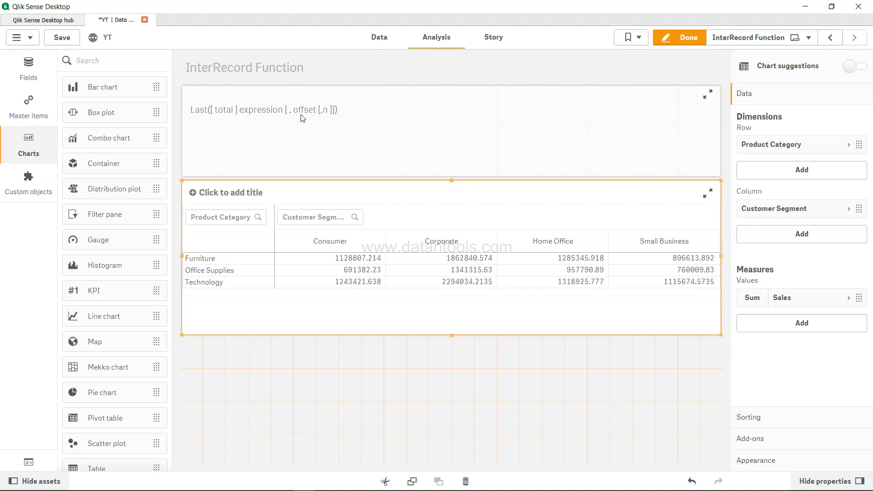
pyautogui.moveTo(459, 286)
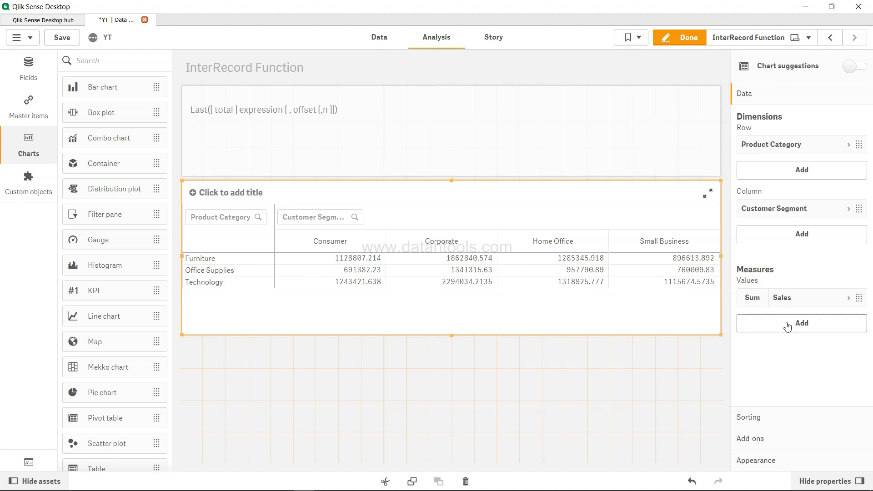
# - Add a Last(Sum(Sales)) measure to the pivot table
pyautogui.click(801, 170)
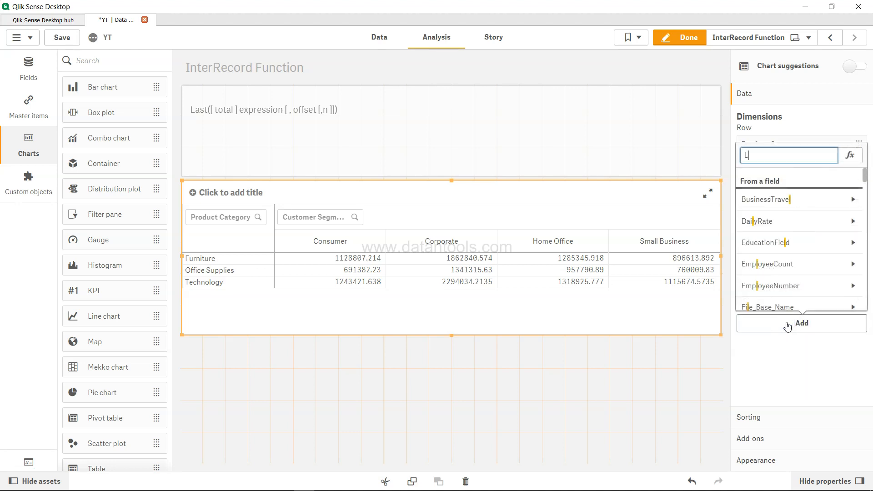
pyautogui.write('ast')
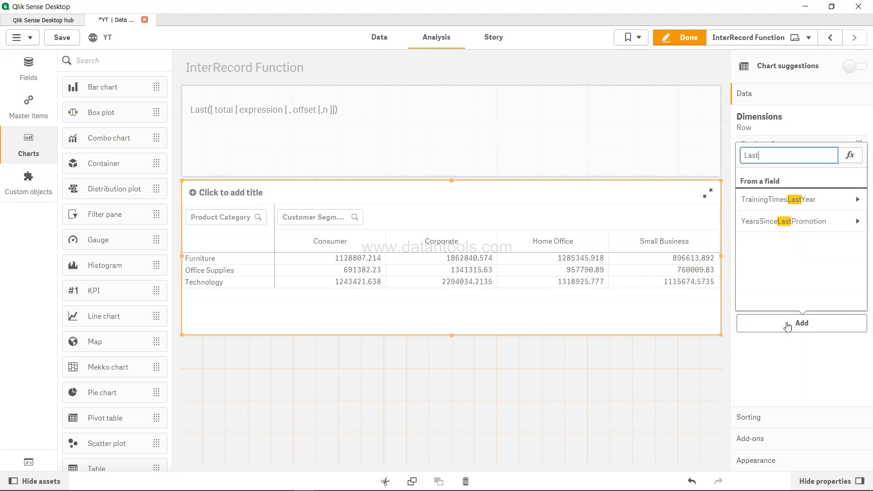
pyautogui.write('(Sum(Sal')
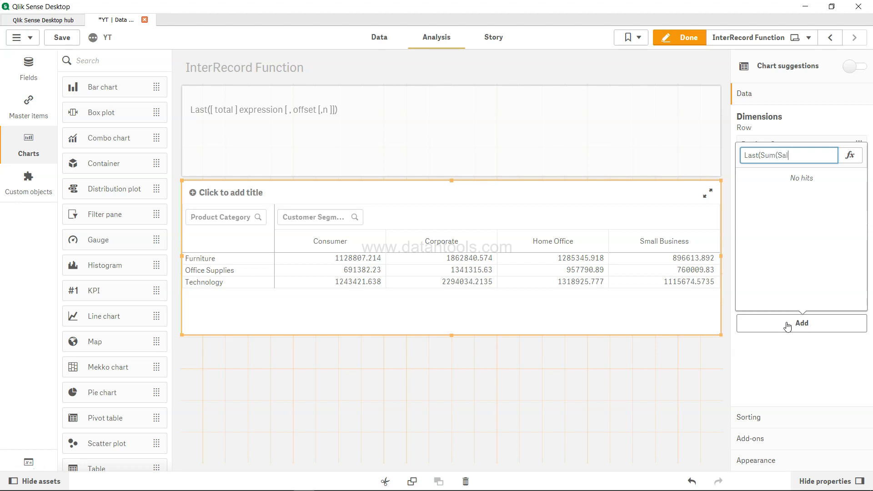
pyautogui.click(801, 323)
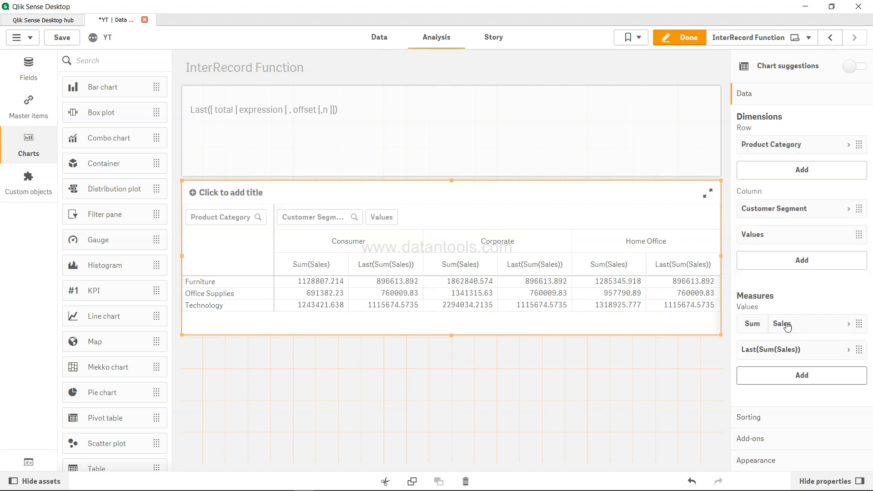
pyautogui.moveTo(605, 357)
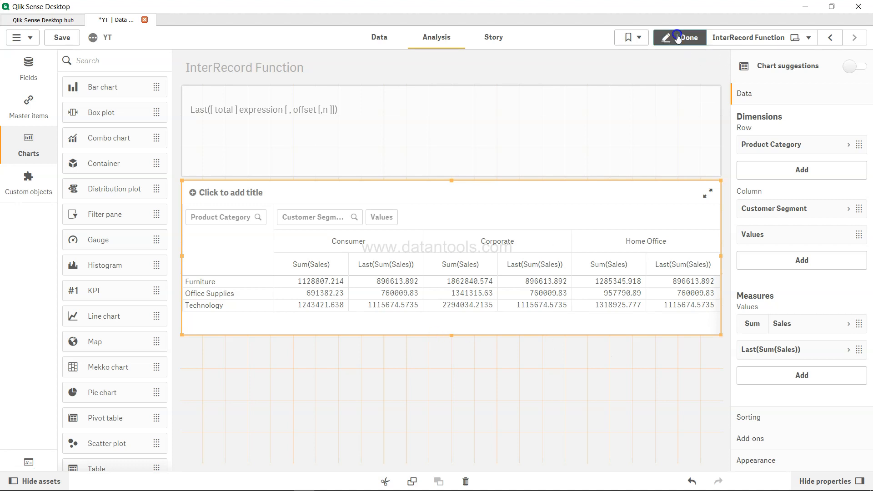
# - Exit edit mode to view Sum(Sales) and Last(Sum(Sales)) across all four segments
pyautogui.click(679, 37)
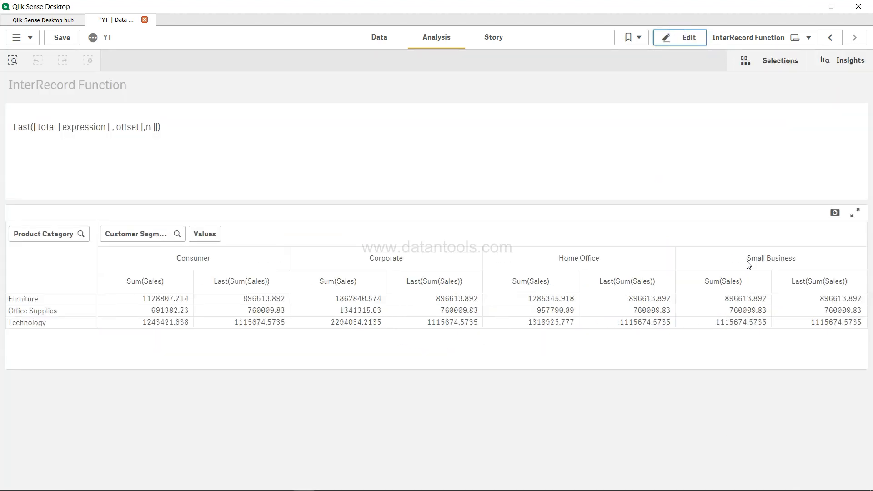
pyautogui.moveTo(816, 281)
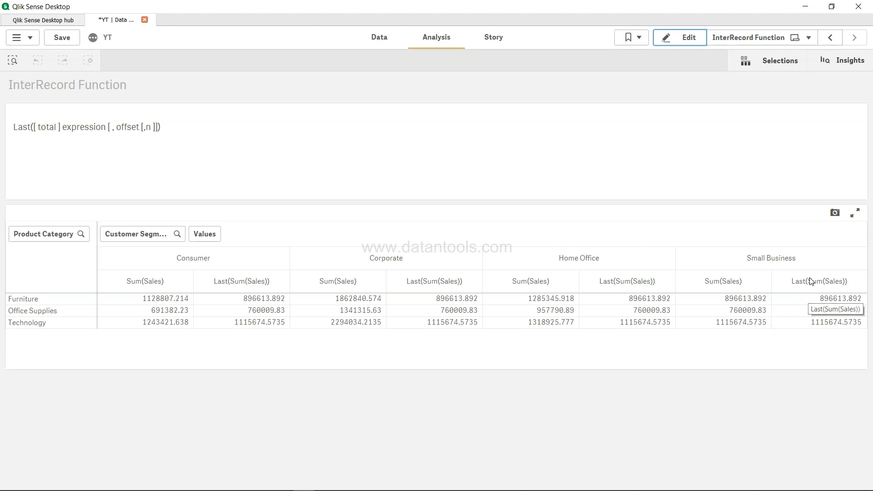
pyautogui.moveTo(835, 322)
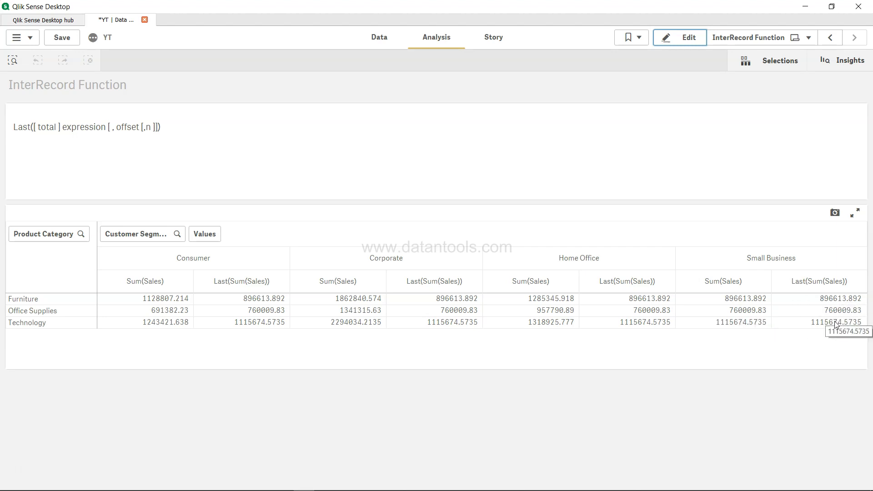
pyautogui.moveTo(637, 333)
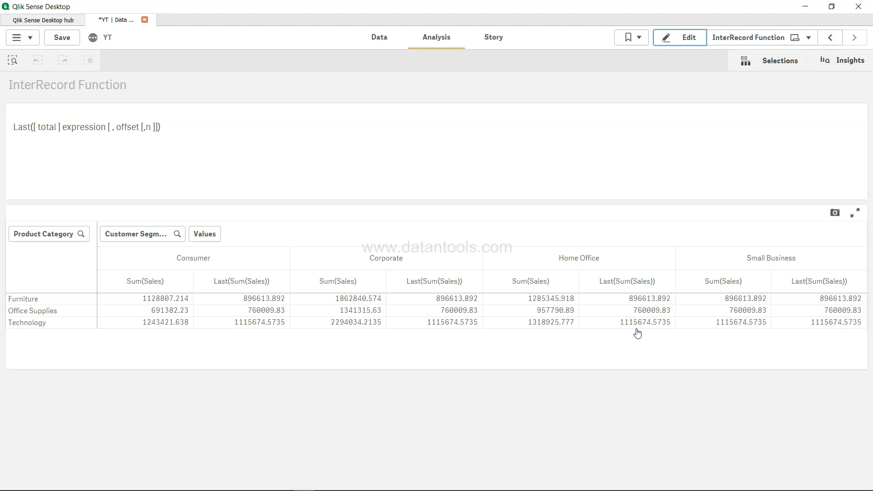
pyautogui.moveTo(460, 342)
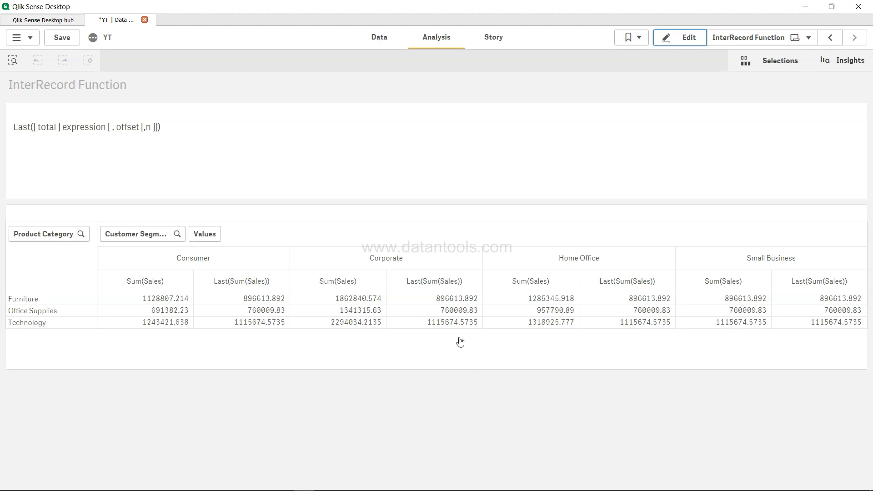
pyautogui.moveTo(225, 354)
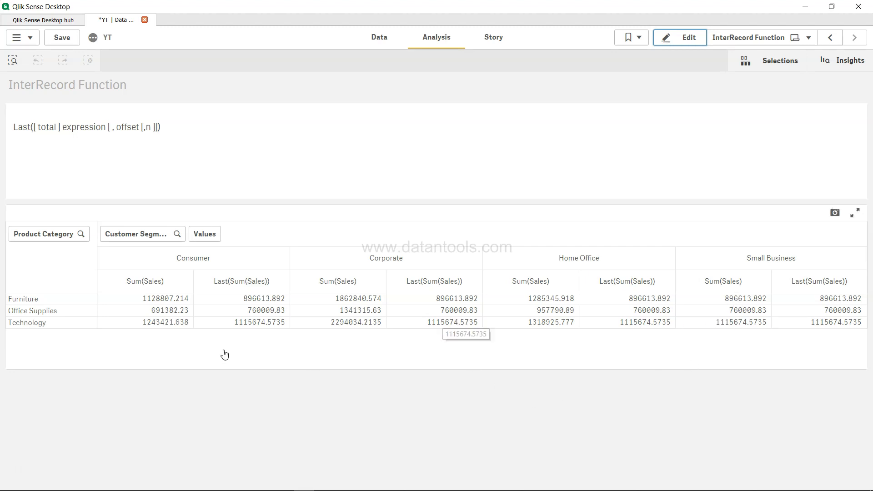
pyautogui.moveTo(249, 310)
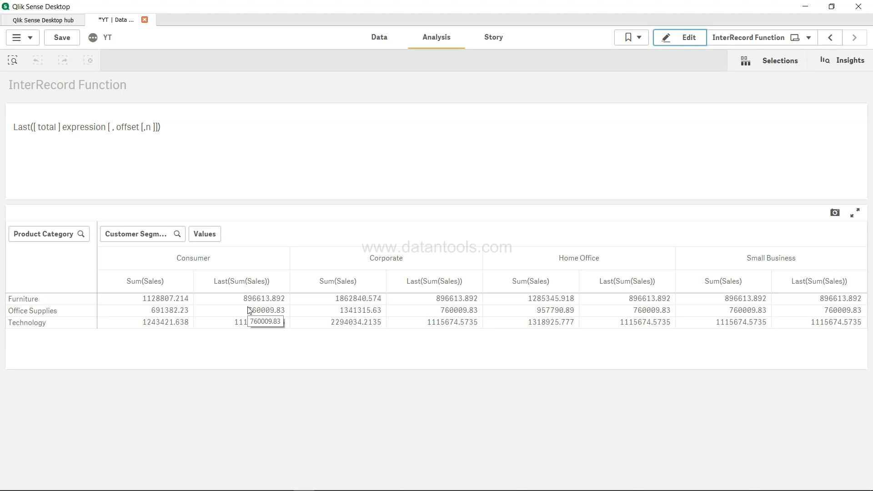
pyautogui.moveTo(752, 272)
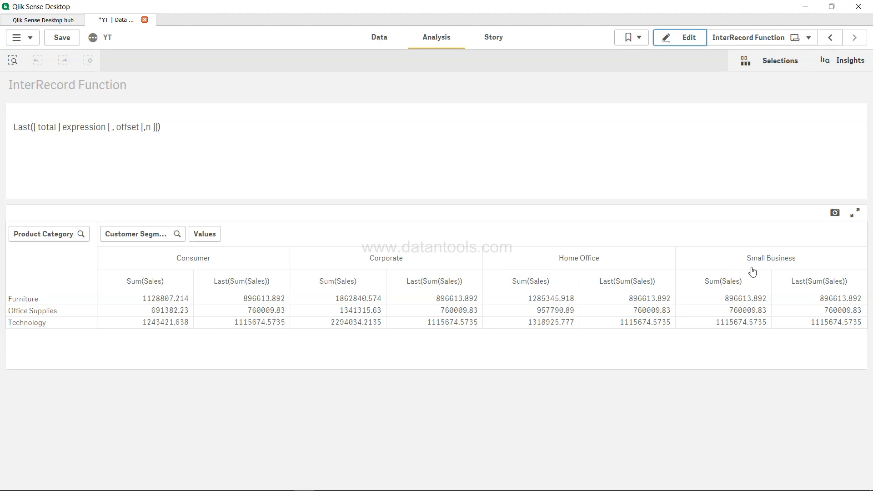
pyautogui.moveTo(752, 273)
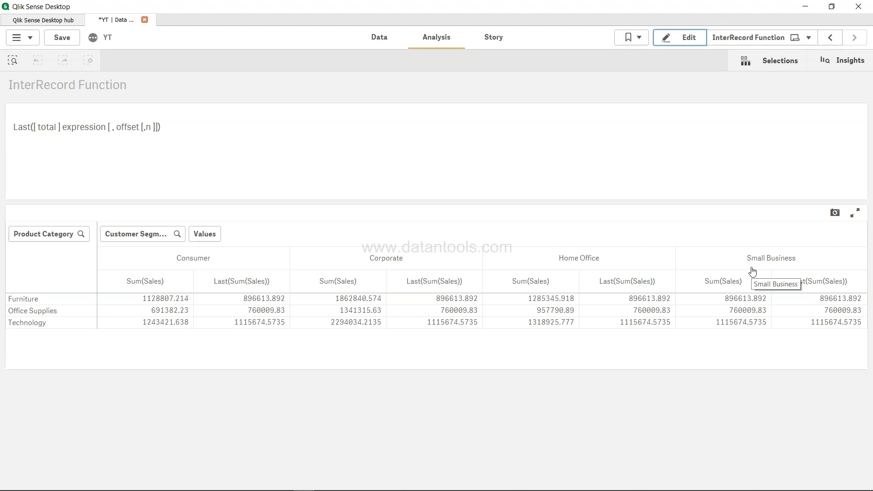
pyautogui.moveTo(479, 294)
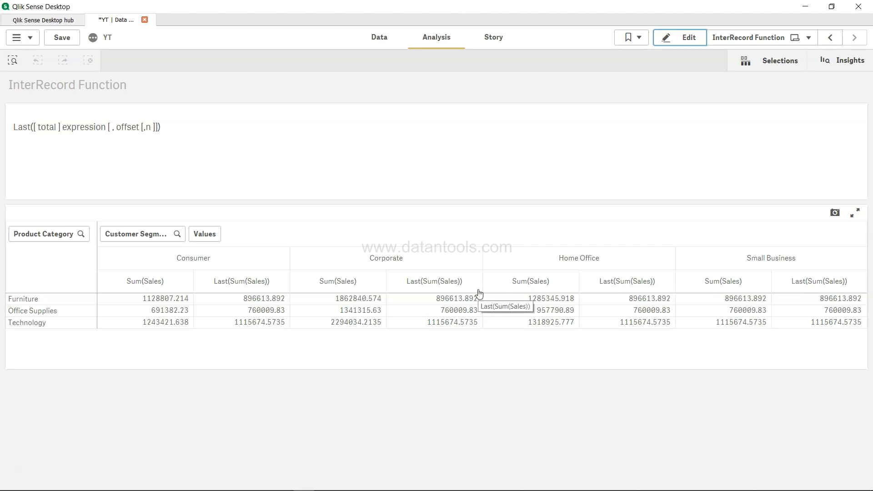
pyautogui.moveTo(555, 361)
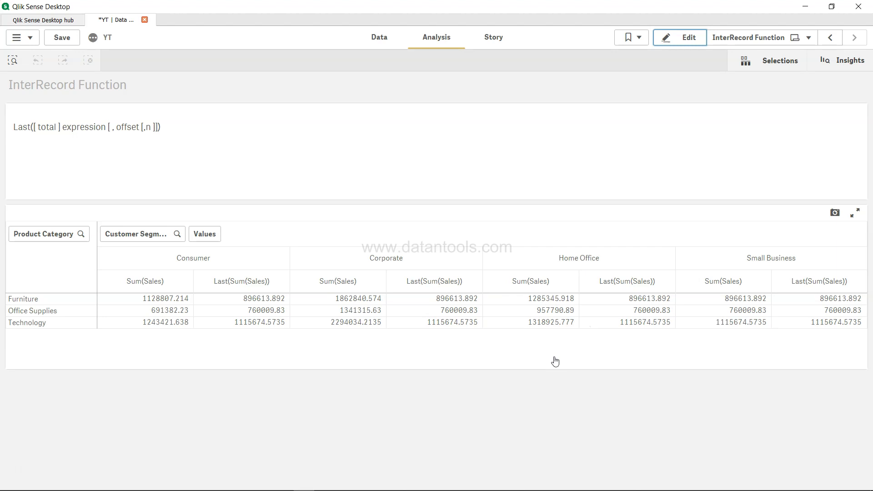
pyautogui.moveTo(255, 253)
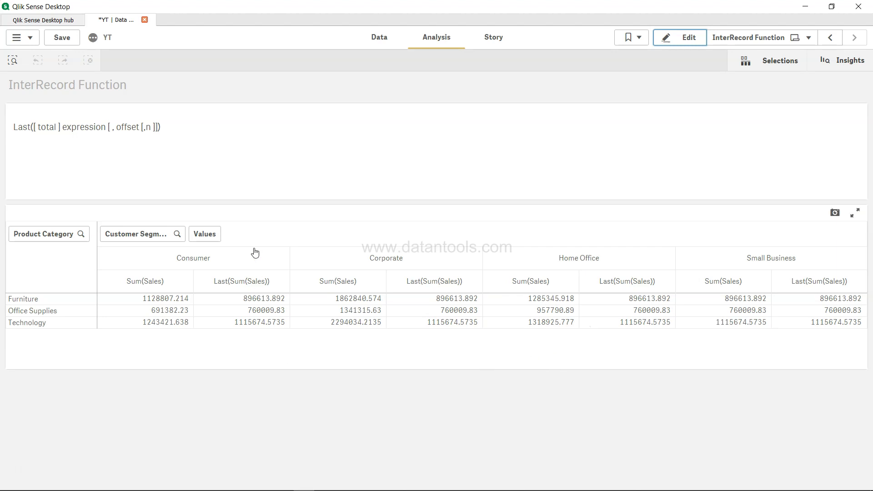
pyautogui.moveTo(784, 312)
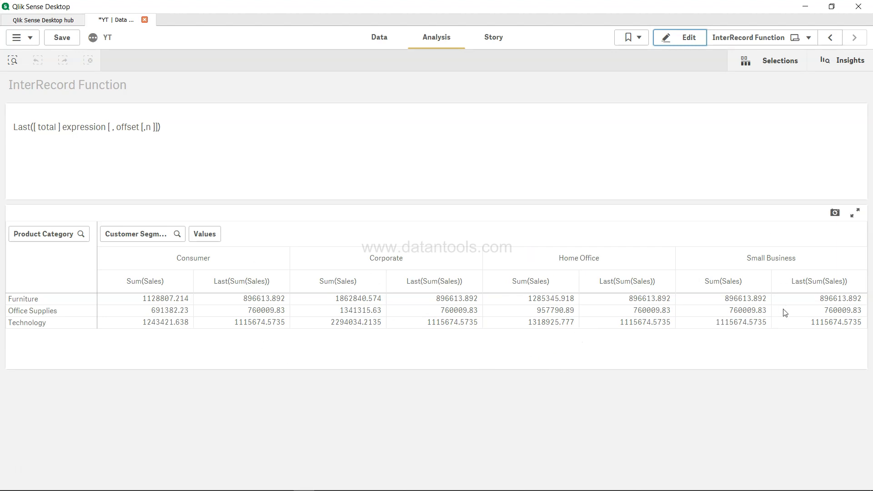
pyautogui.moveTo(785, 312)
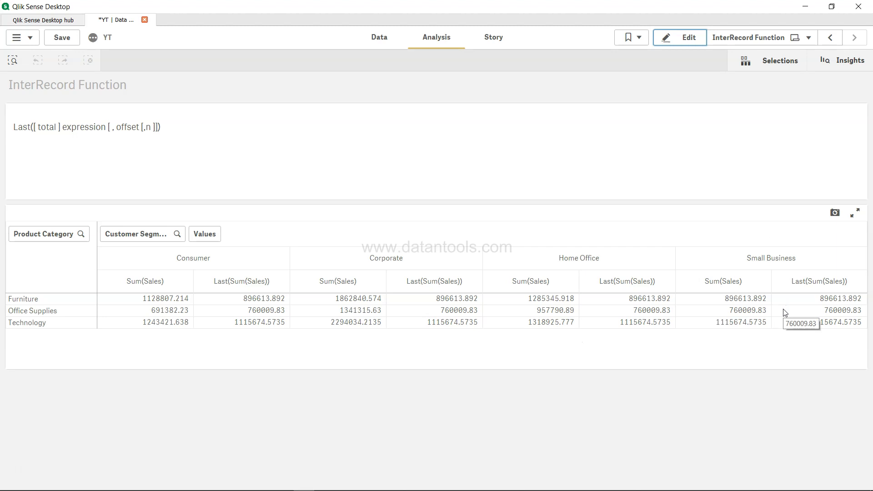
pyautogui.moveTo(782, 315)
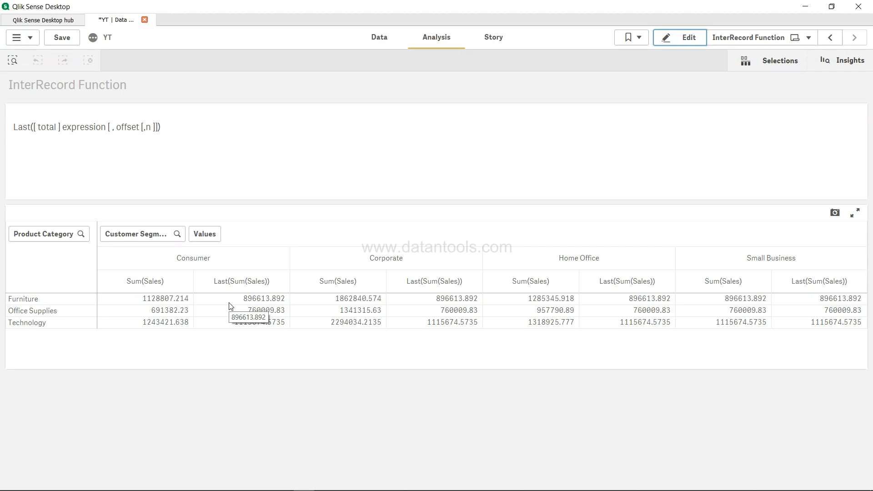
# - Edit the Last measure's expression to Last(Sum(Sales),2) and apply it
pyautogui.click(680, 38)
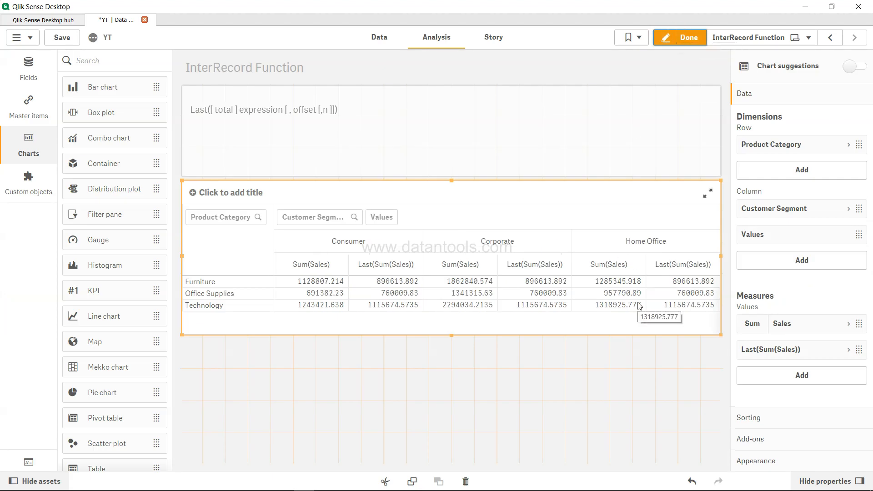
pyautogui.moveTo(772, 349)
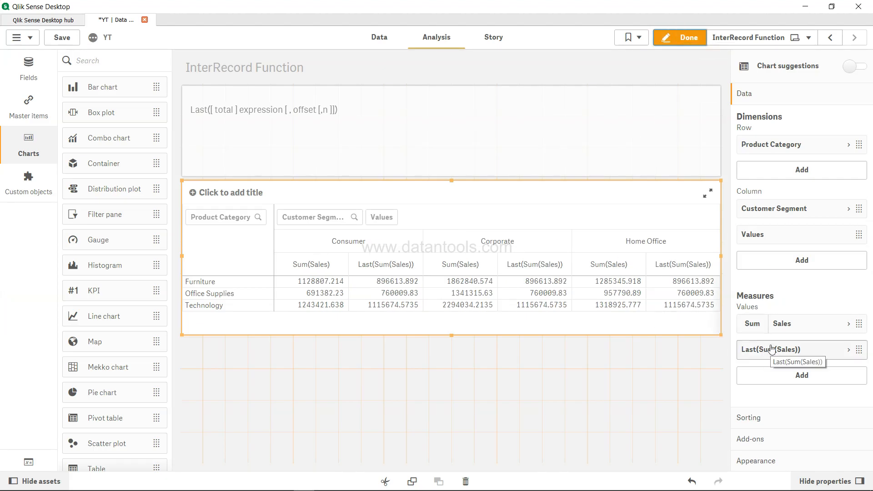
pyautogui.click(772, 349)
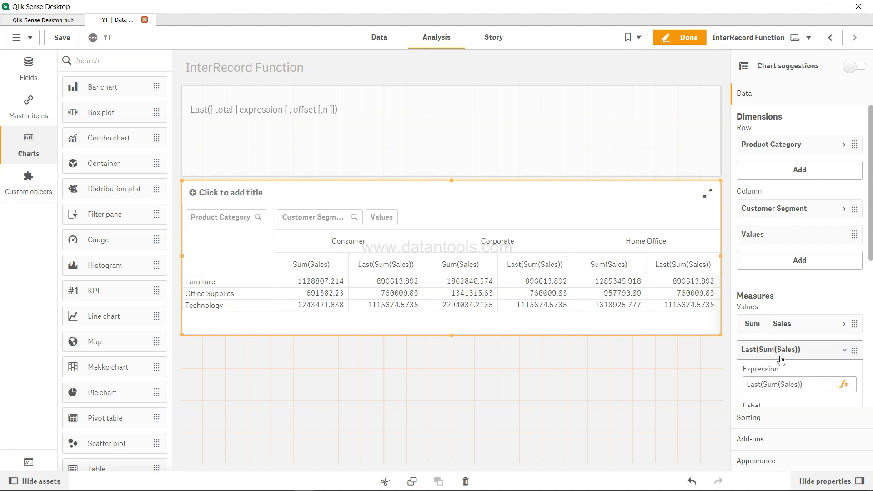
pyautogui.click(846, 385)
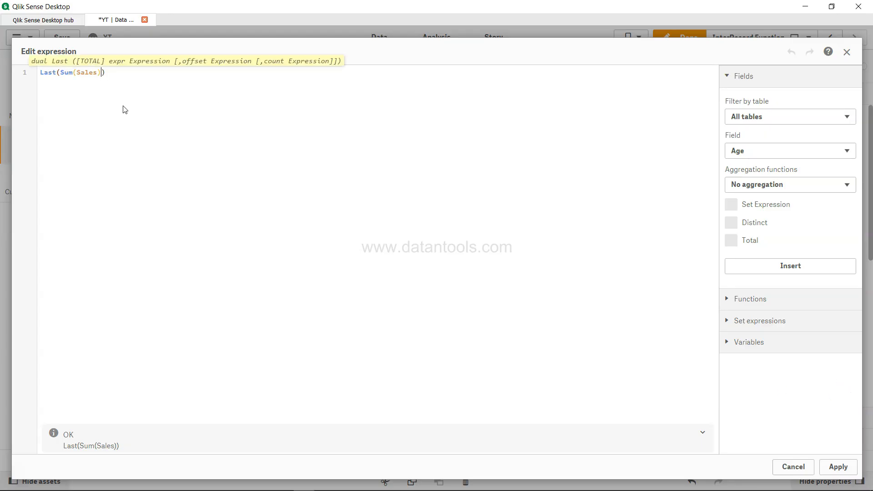
pyautogui.write(',2')
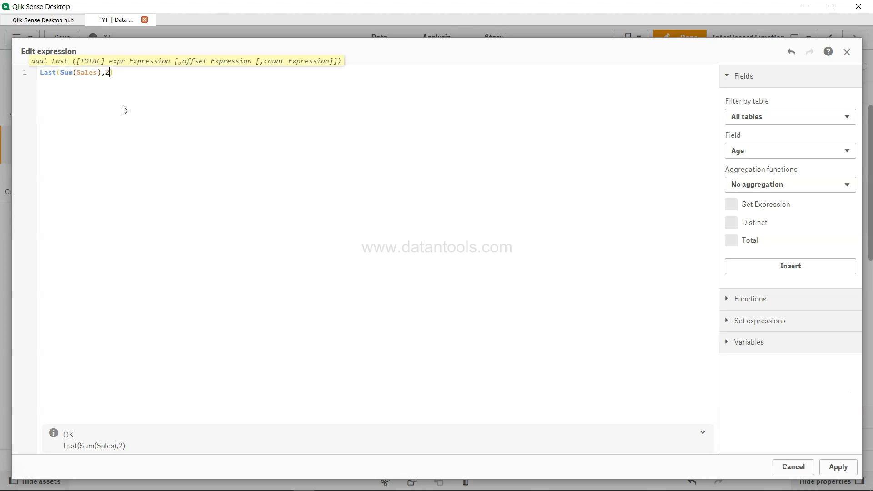
pyautogui.click(838, 467)
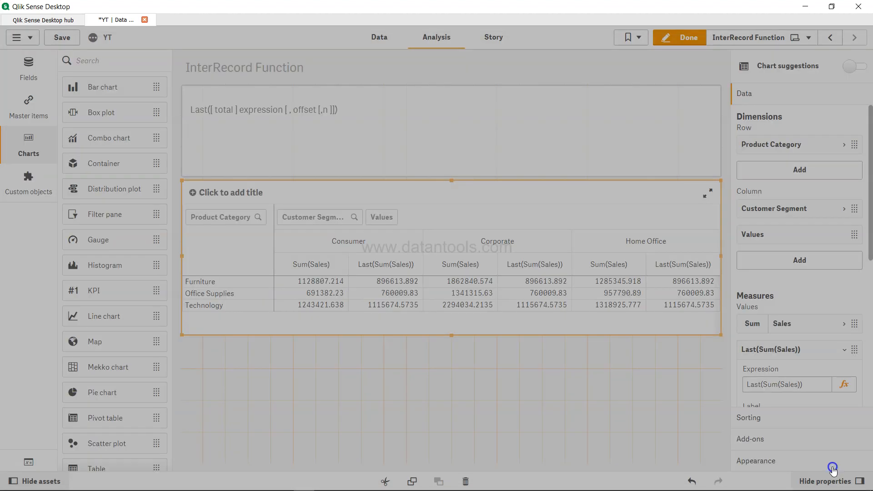
# - Exit edit mode to review the Last(Sum(Sales),2) values, including Small Business
pyautogui.click(787, 384)
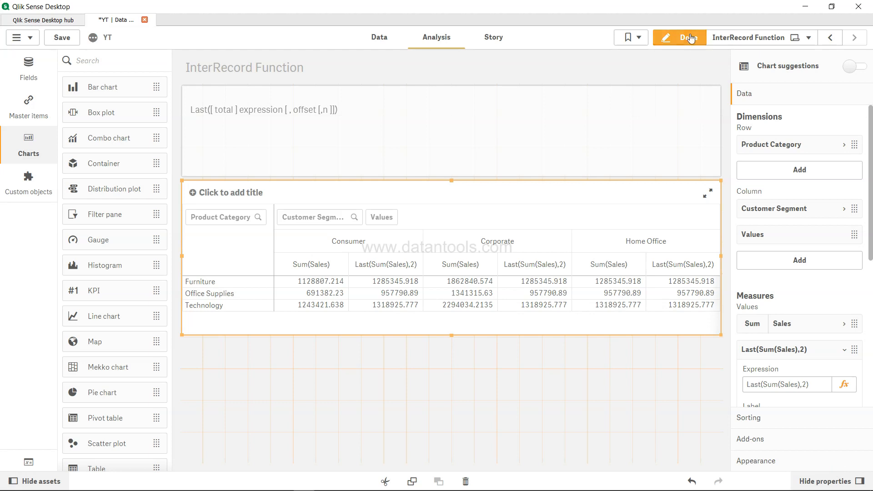
pyautogui.click(679, 37)
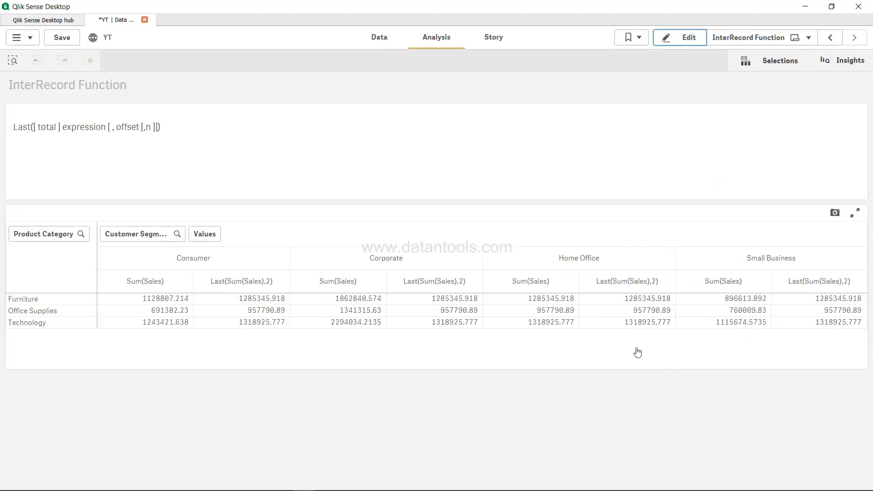
pyautogui.moveTo(605, 318)
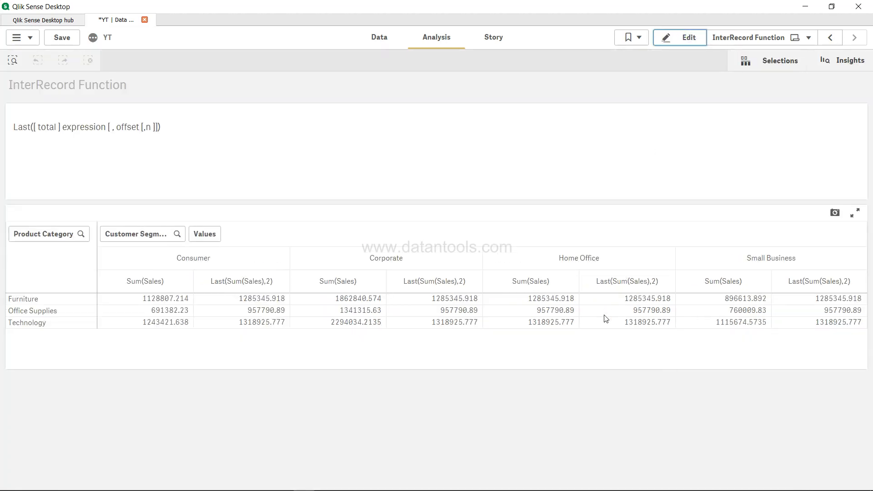
pyautogui.moveTo(554, 321)
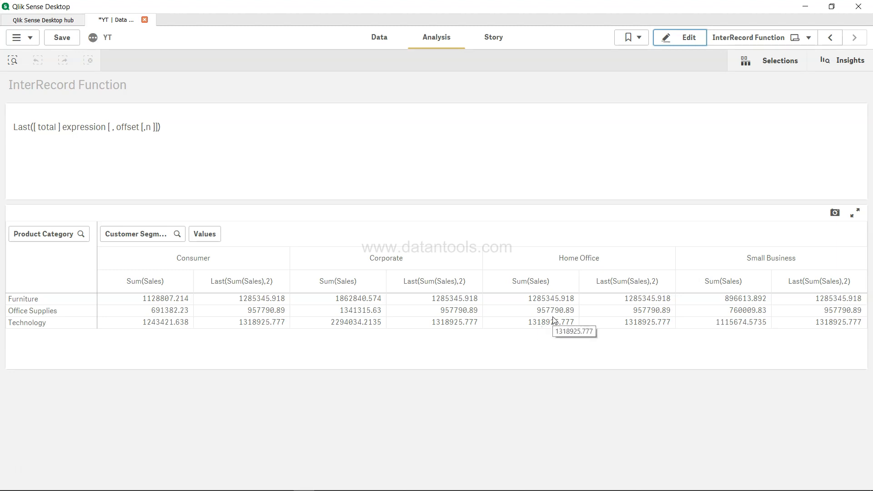
pyautogui.moveTo(555, 300)
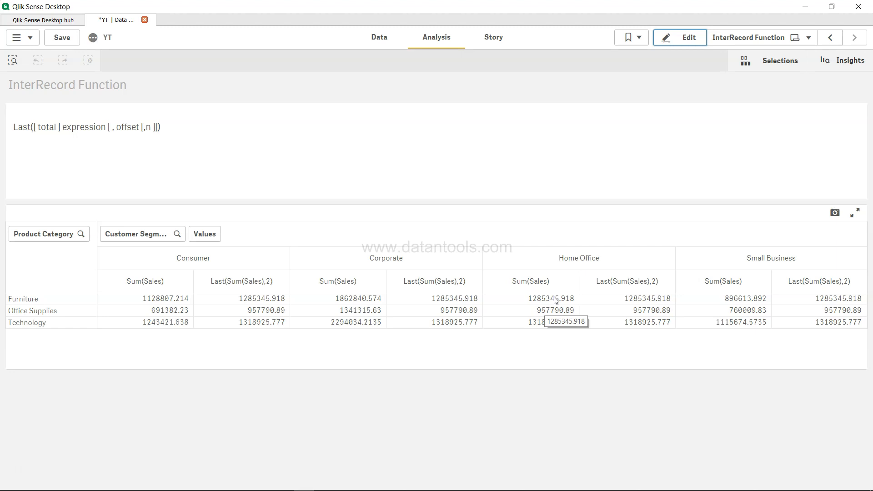
pyautogui.moveTo(611, 309)
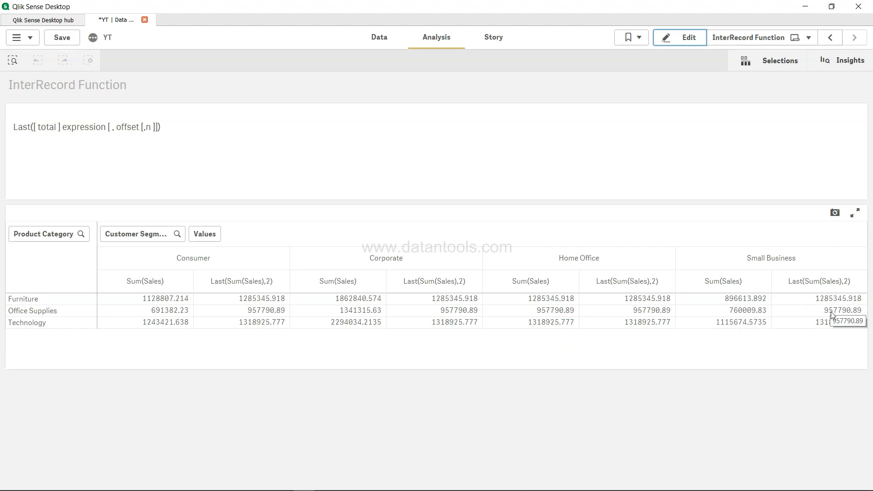
pyautogui.moveTo(535, 306)
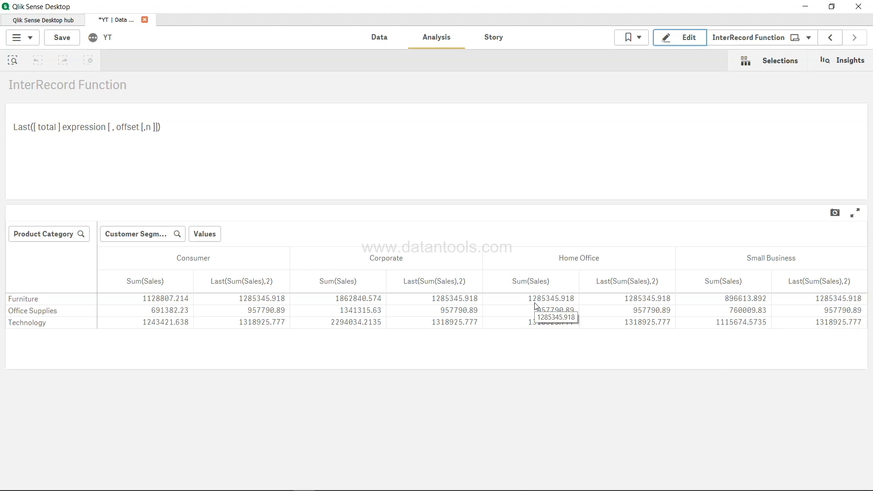
pyautogui.moveTo(452, 323)
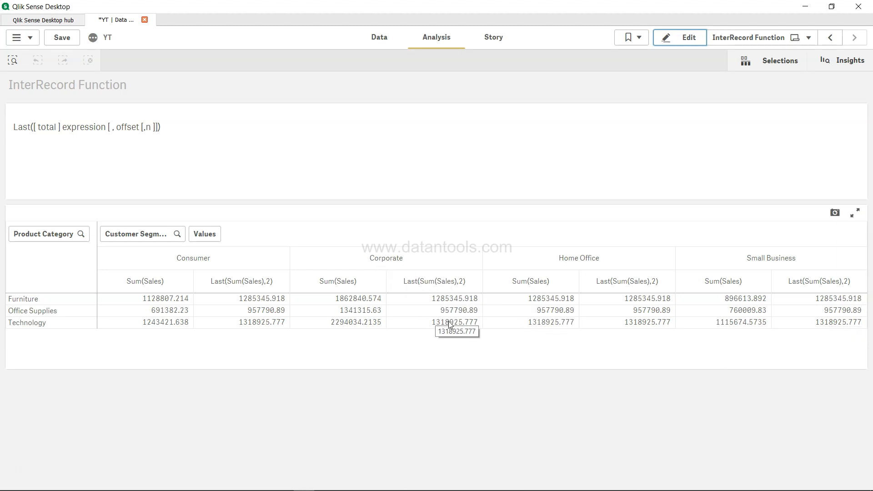
pyautogui.moveTo(266, 316)
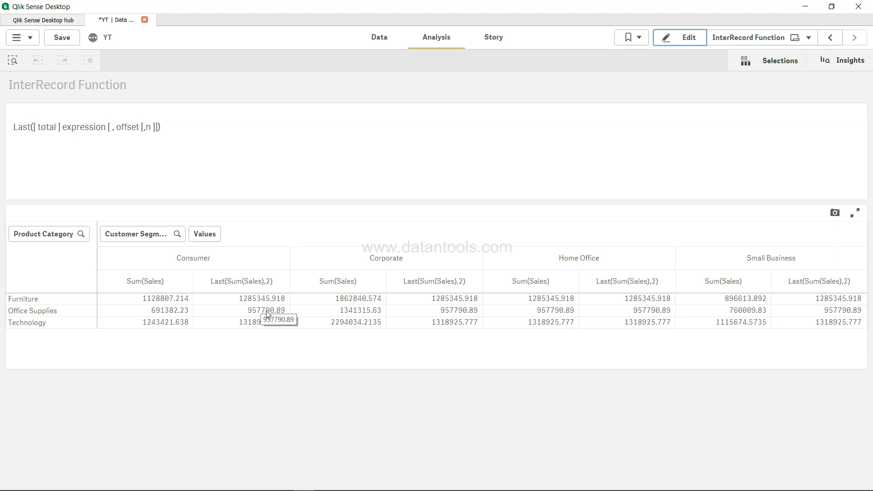
pyautogui.moveTo(187, 169)
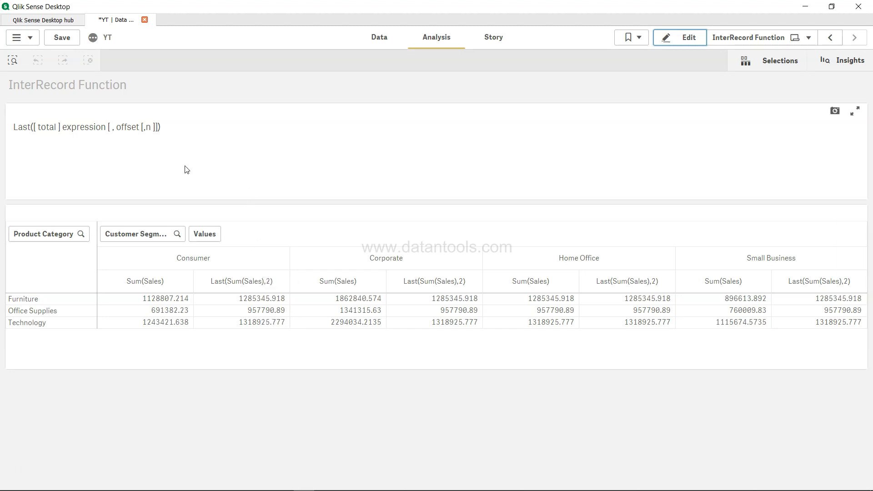
pyautogui.moveTo(743, 298)
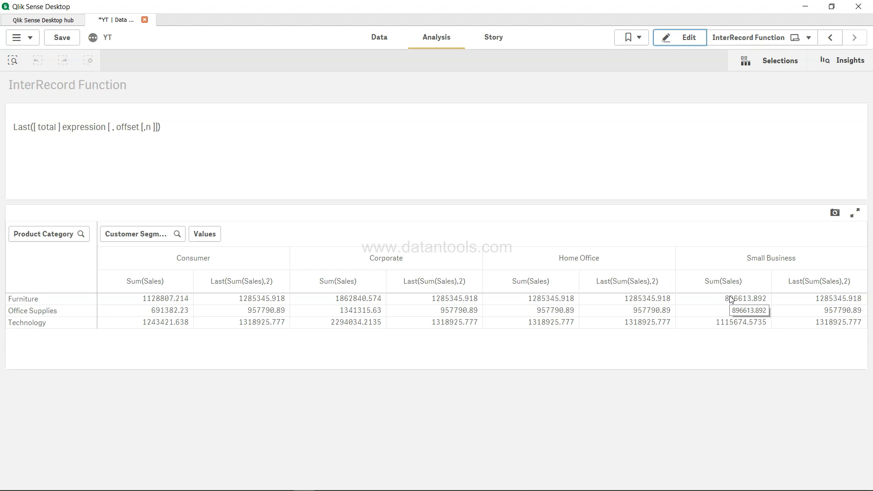
pyautogui.moveTo(574, 328)
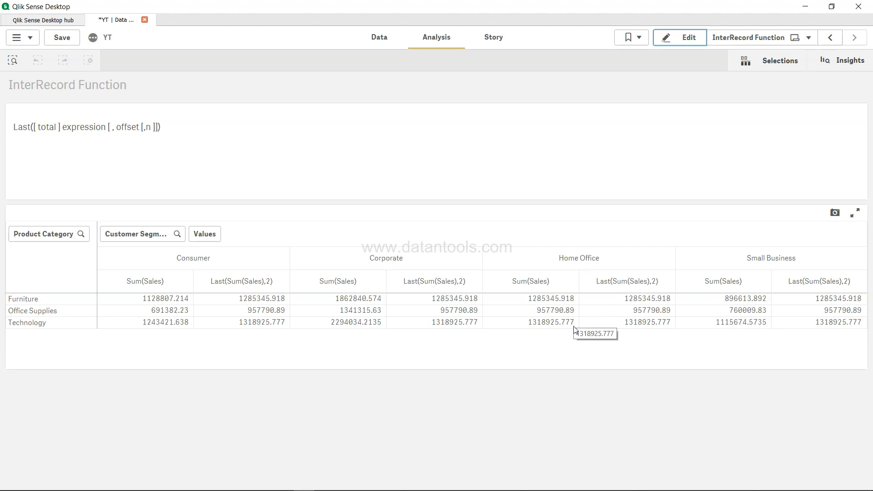
pyautogui.moveTo(660, 240)
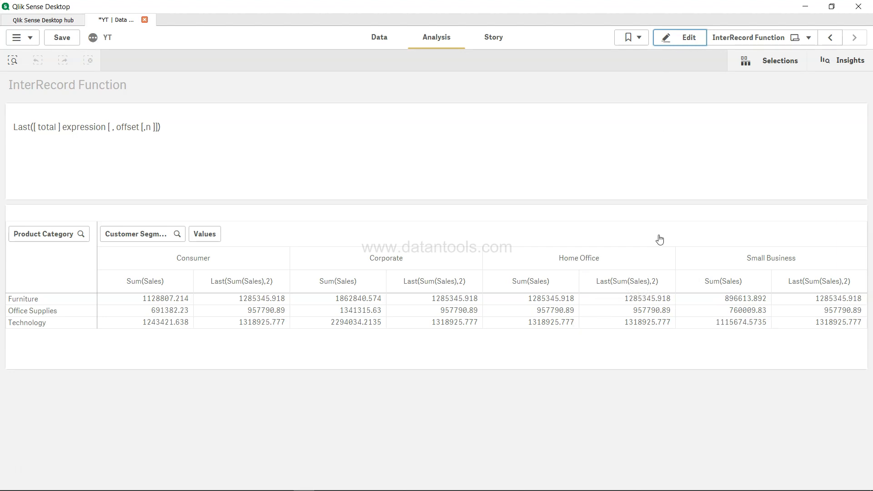
pyautogui.moveTo(818, 304)
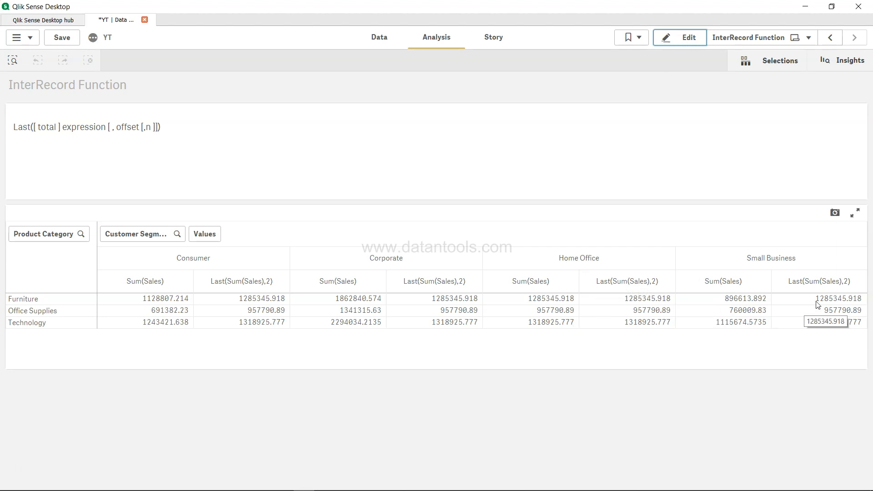
pyautogui.moveTo(635, 294)
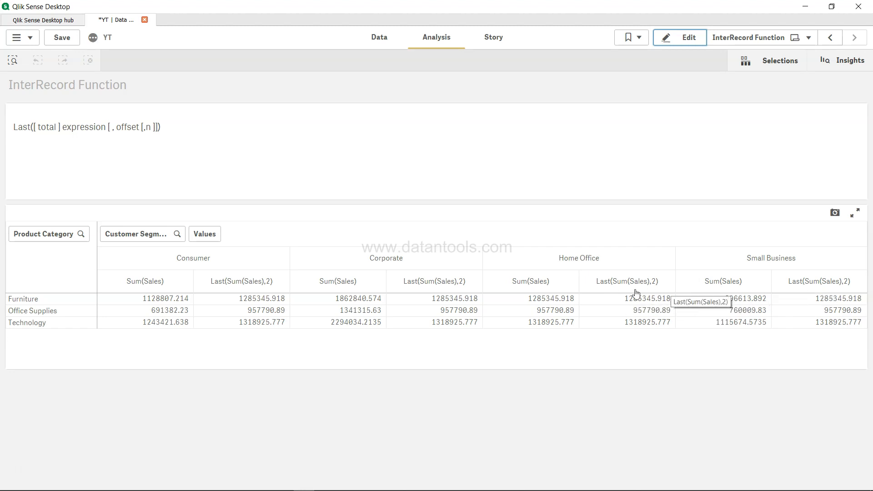
pyautogui.moveTo(742, 303)
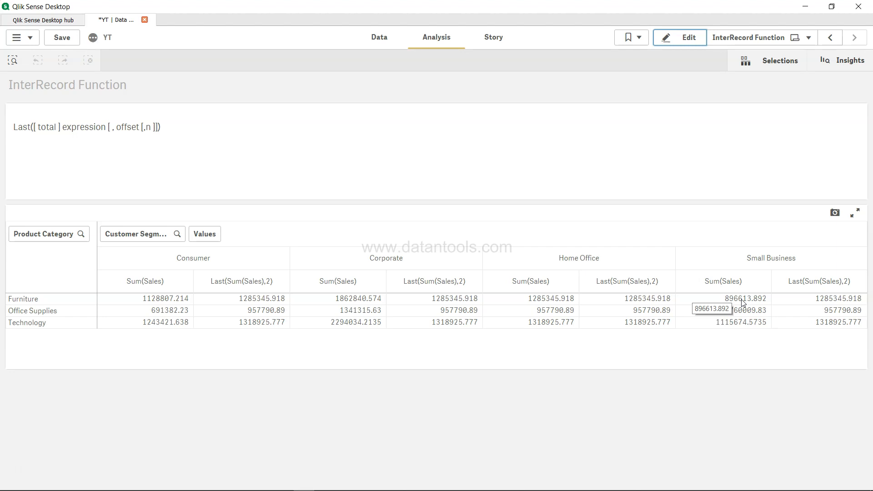
pyautogui.moveTo(690, 38)
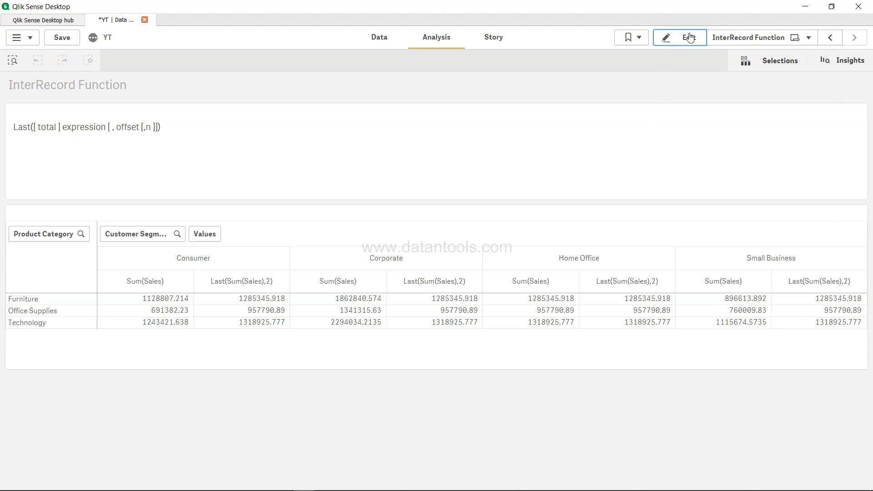
# - Change the second measure's expression to RangeAvg(Last(Sum(Sales),1,2)) and apply it
pyautogui.click(680, 37)
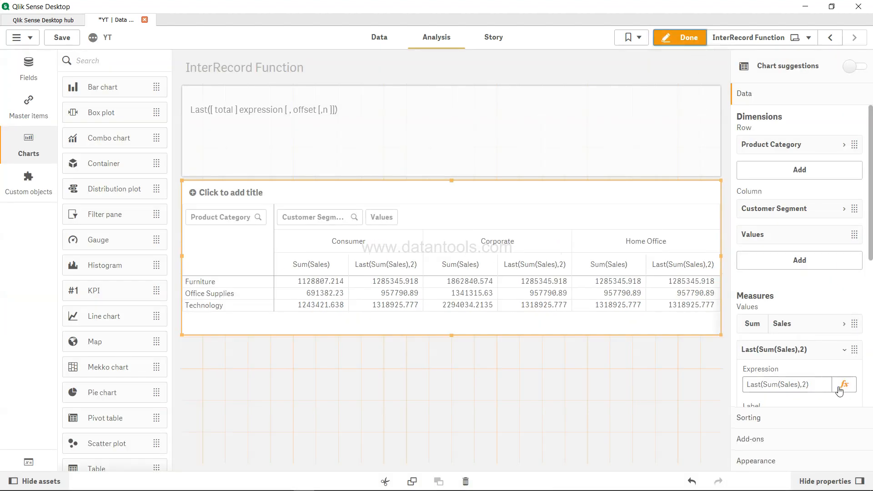
pyautogui.click(845, 384)
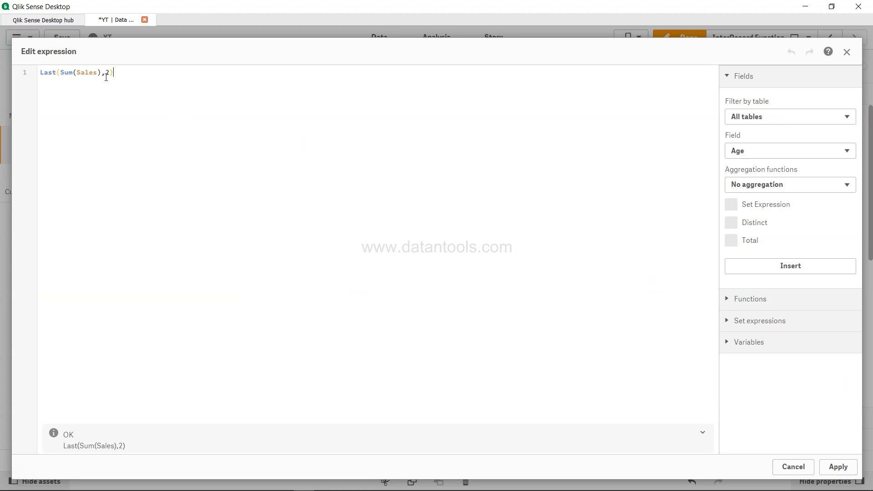
pyautogui.write('1,')
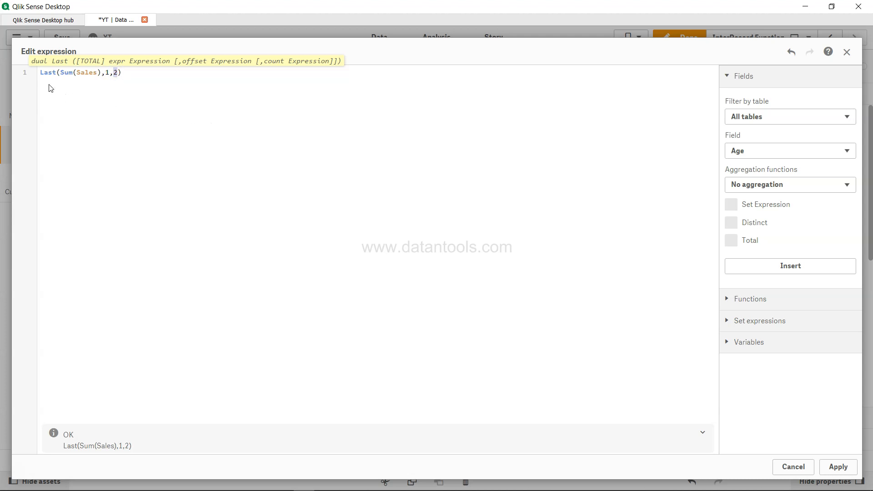
pyautogui.write('RangeAvg(')
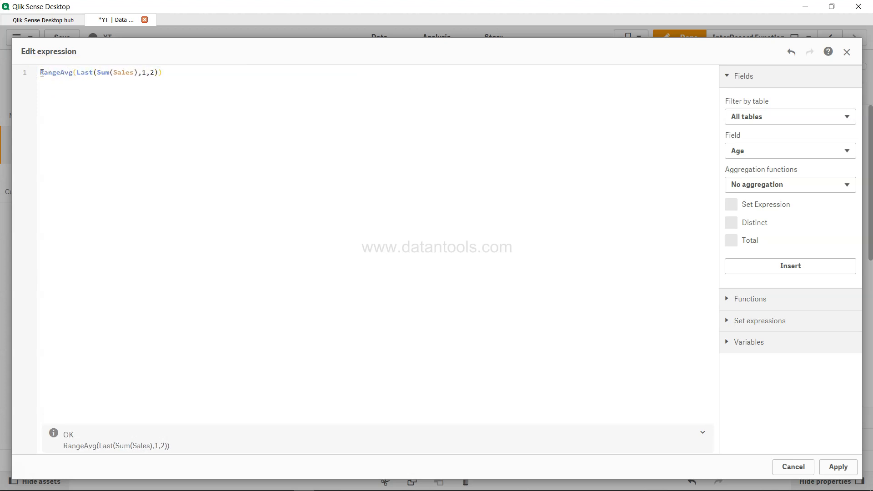
pyautogui.click(838, 467)
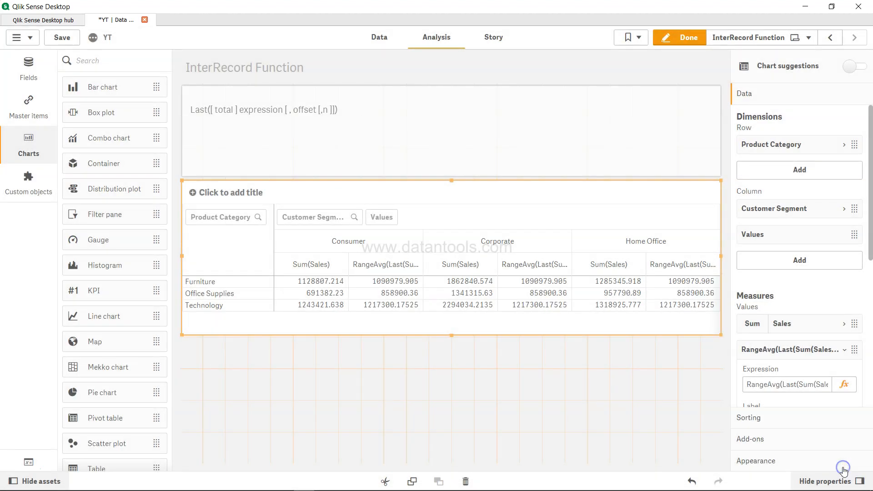
# - Exit edit mode to review the RangeAvg values across all four segments
pyautogui.click(685, 38)
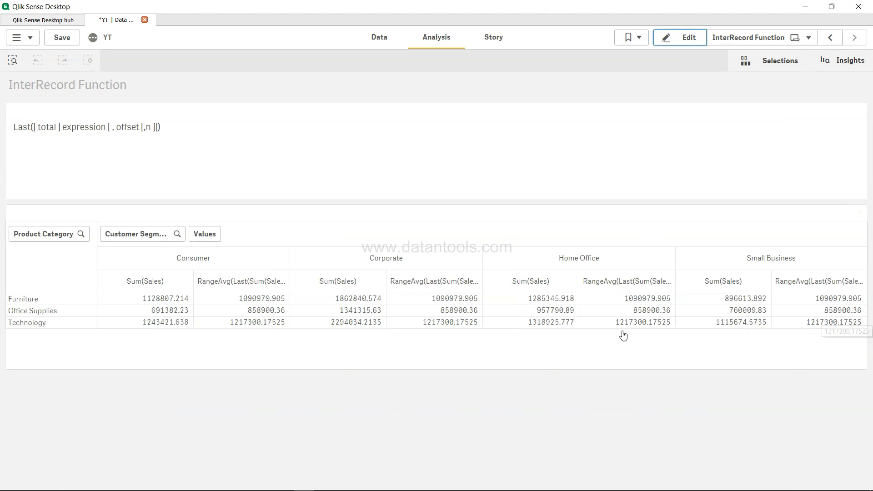
pyautogui.moveTo(530, 375)
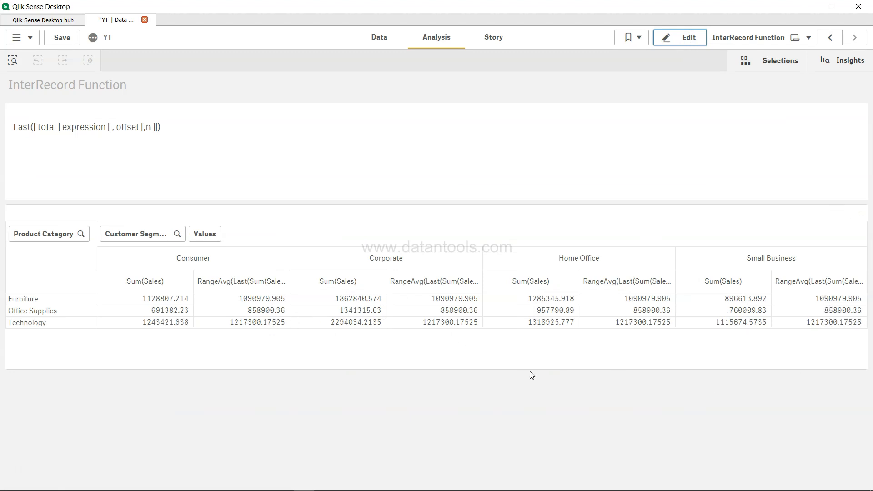
pyautogui.moveTo(556, 298)
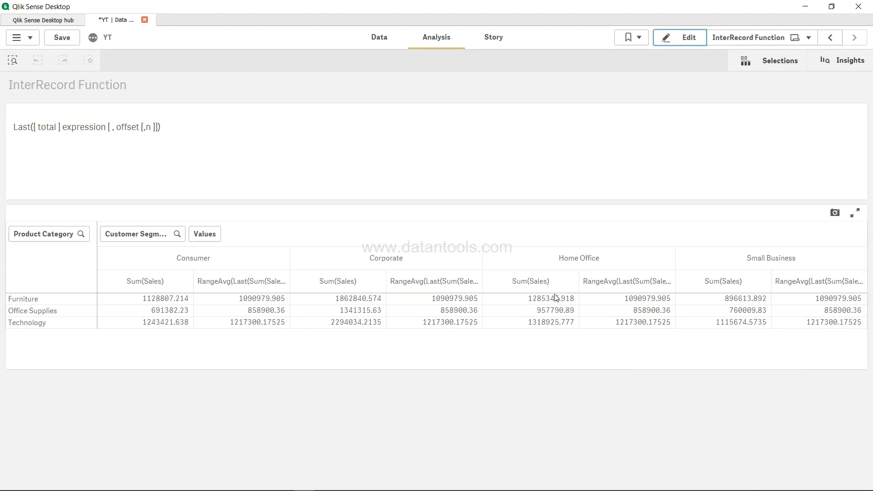
pyautogui.moveTo(727, 305)
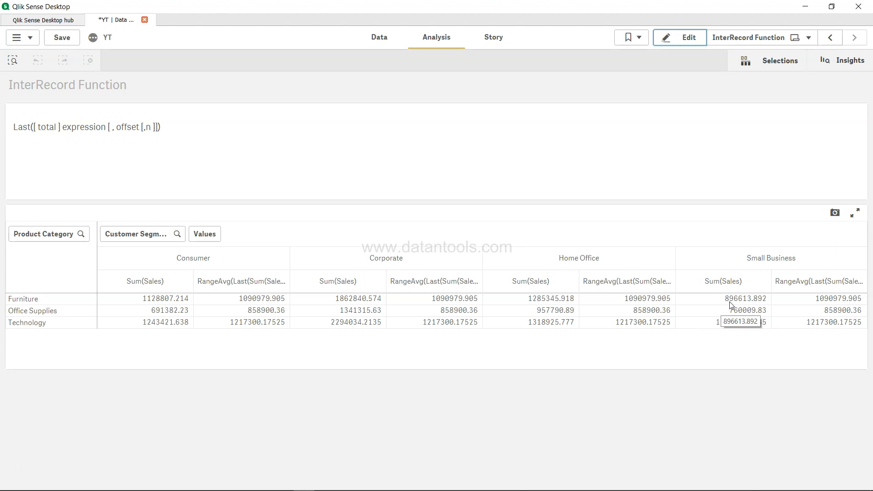
pyautogui.moveTo(739, 306)
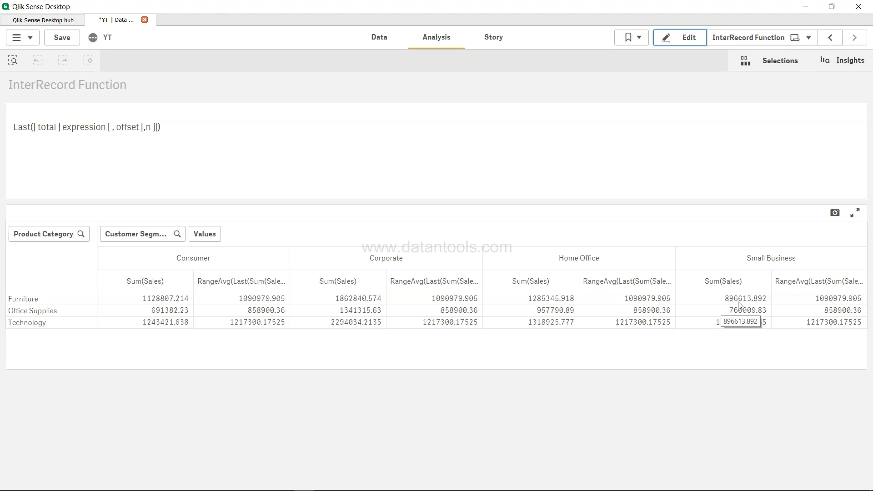
pyautogui.moveTo(539, 302)
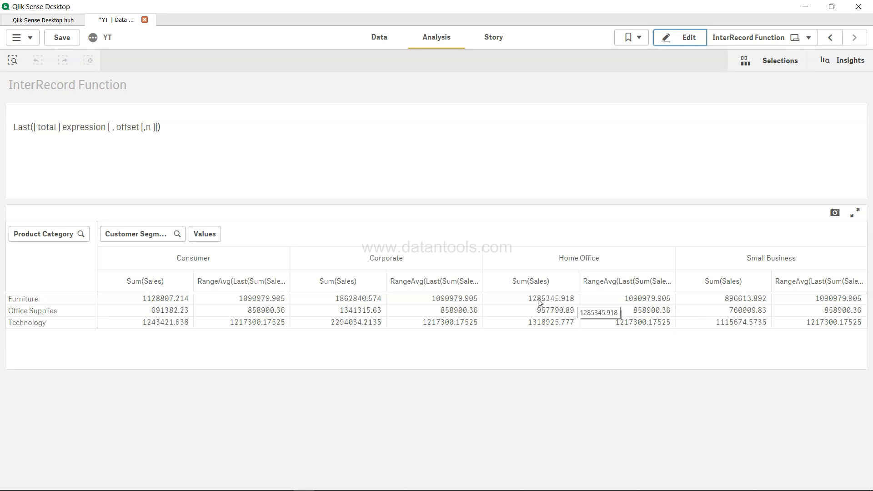
pyautogui.moveTo(628, 304)
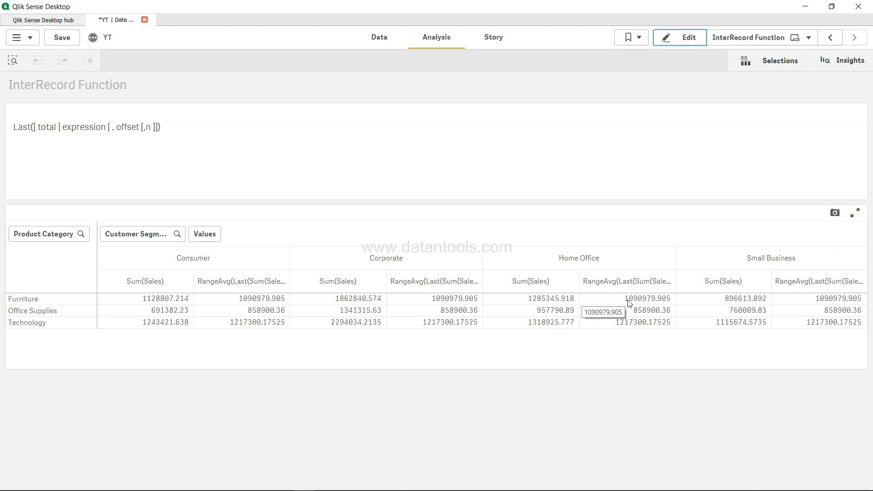
pyautogui.moveTo(639, 305)
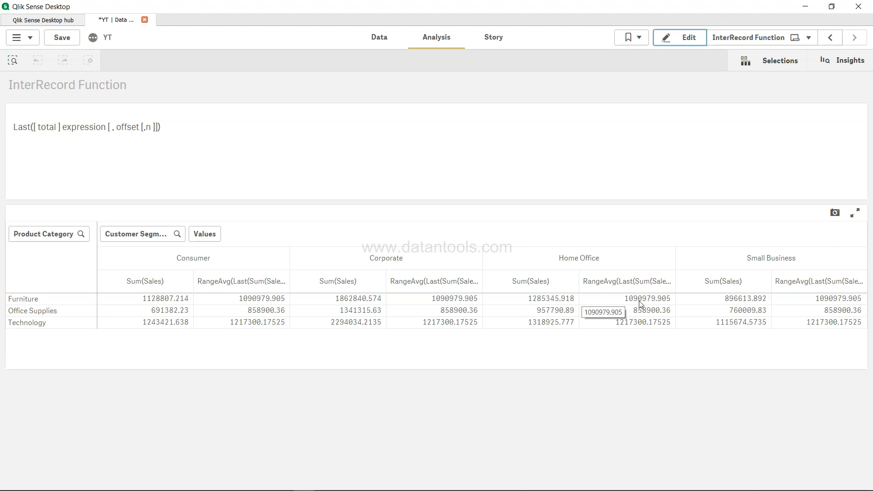
pyautogui.moveTo(406, 326)
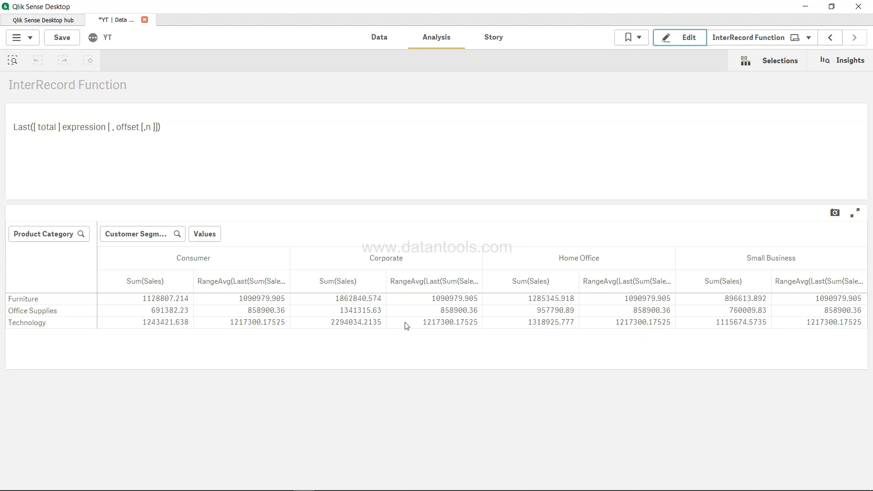
pyautogui.moveTo(248, 299)
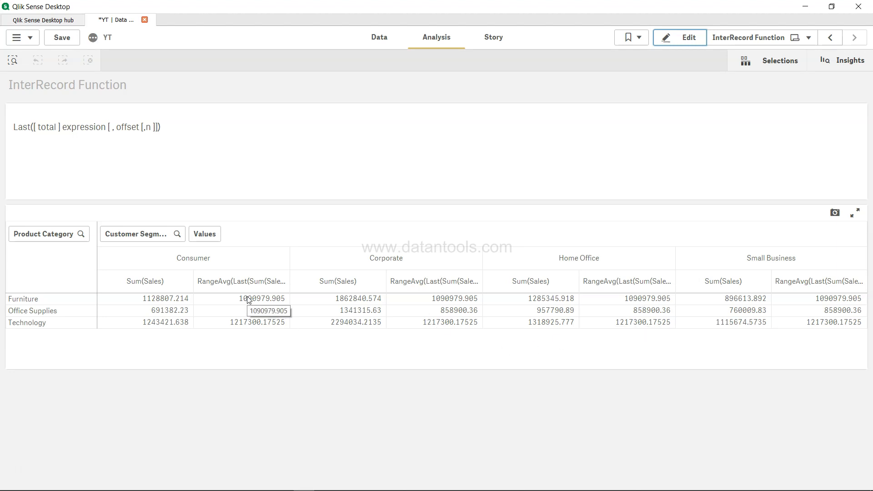